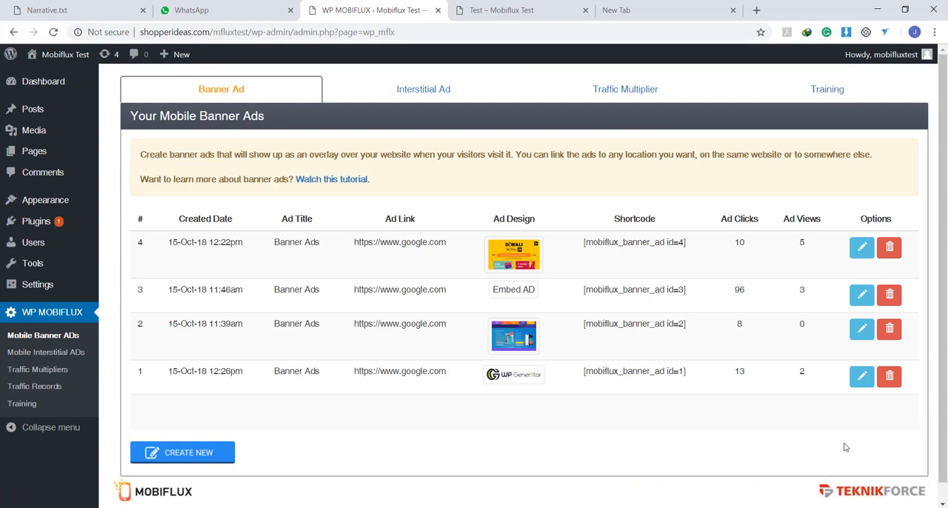
pyautogui.moveTo(848, 450)
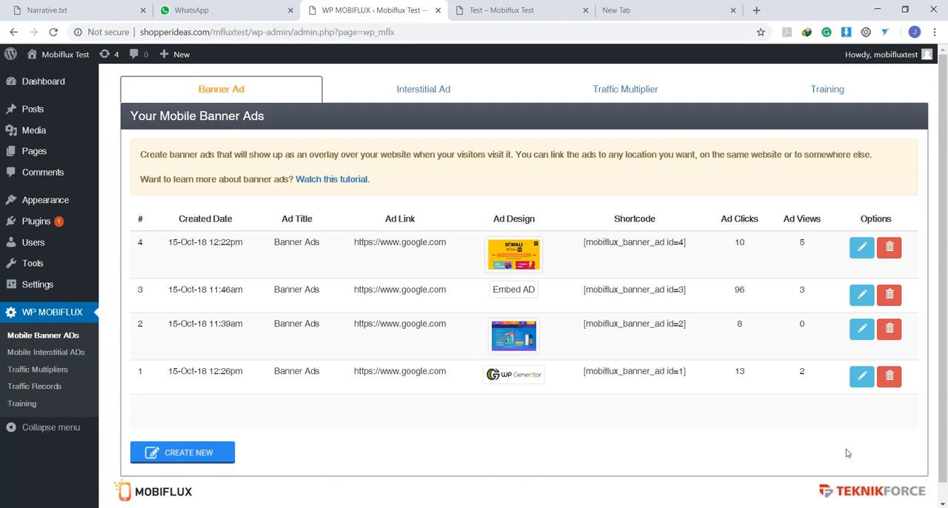
pyautogui.moveTo(850, 455)
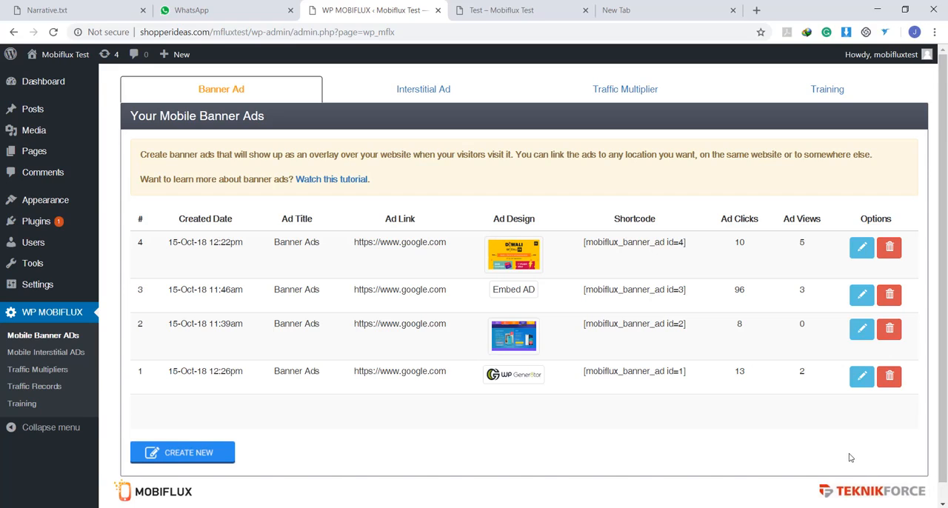
pyautogui.moveTo(847, 468)
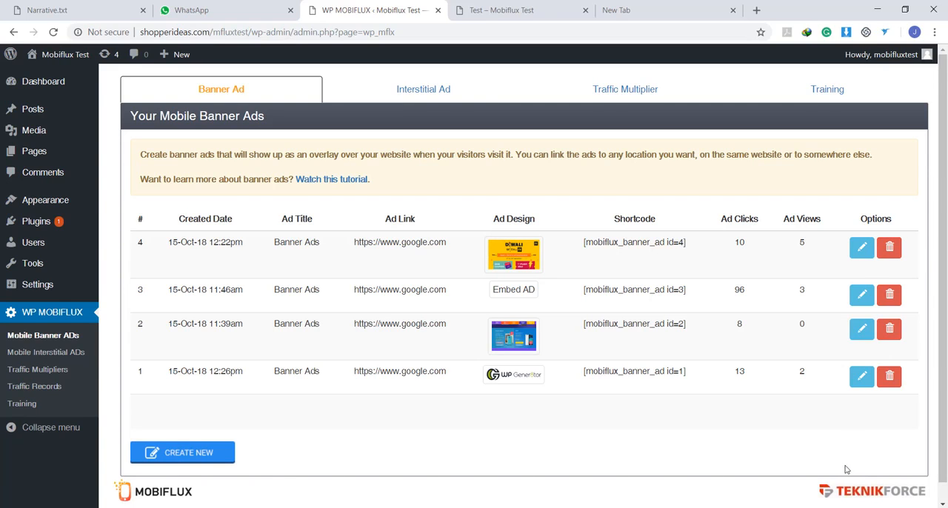
pyautogui.moveTo(855, 464)
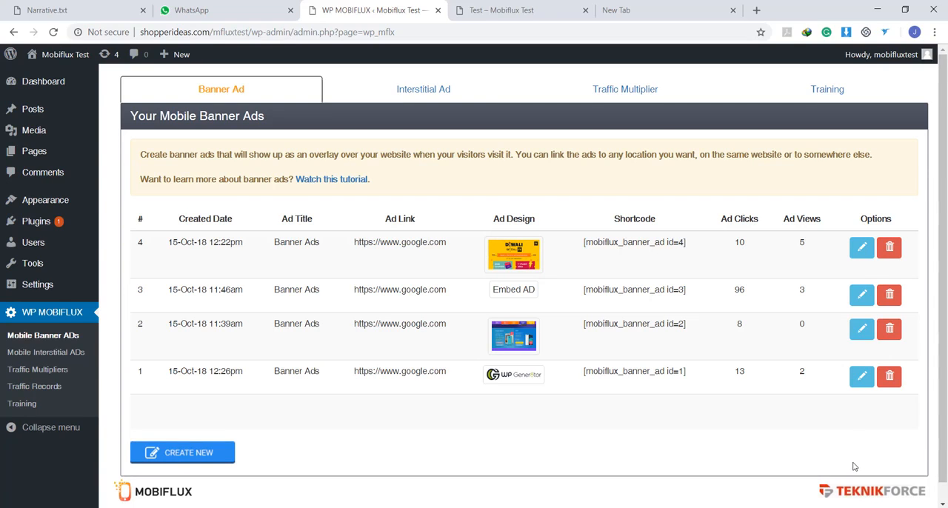
pyautogui.moveTo(849, 482)
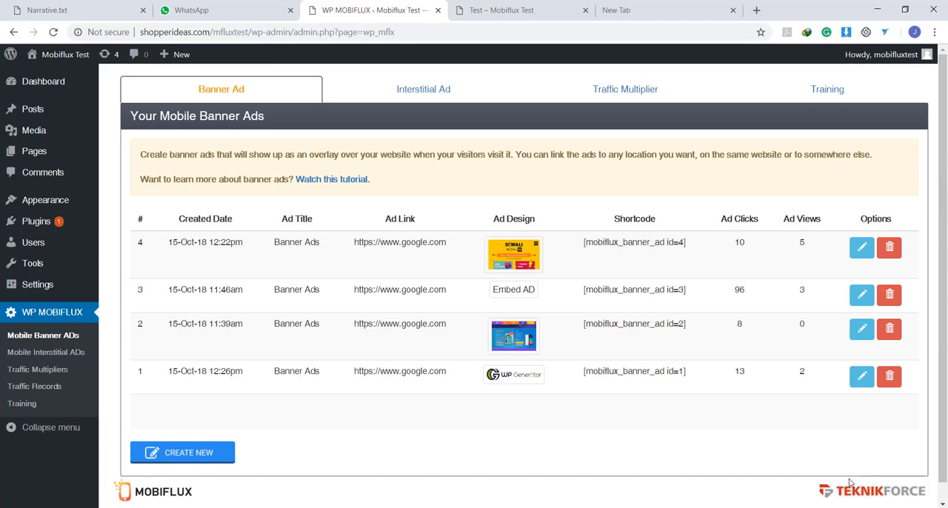
pyautogui.moveTo(862, 493)
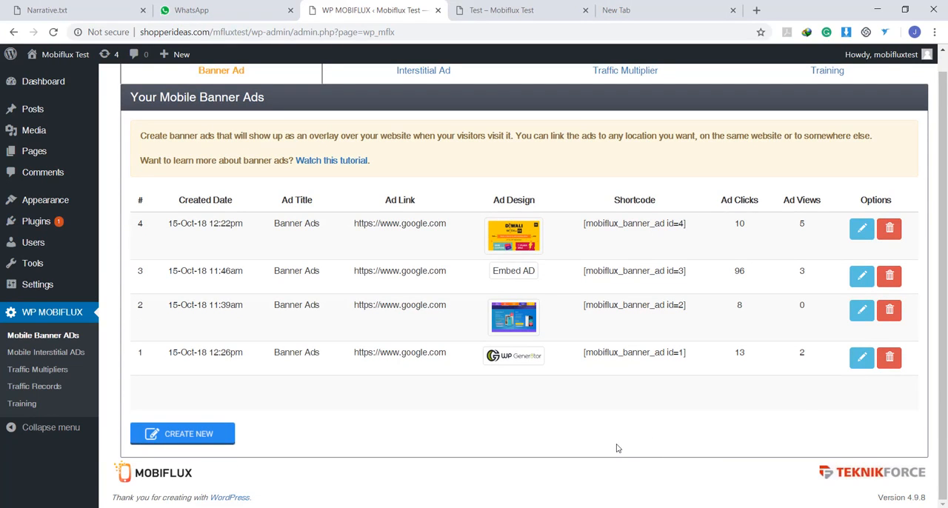
pyautogui.moveTo(458, 448)
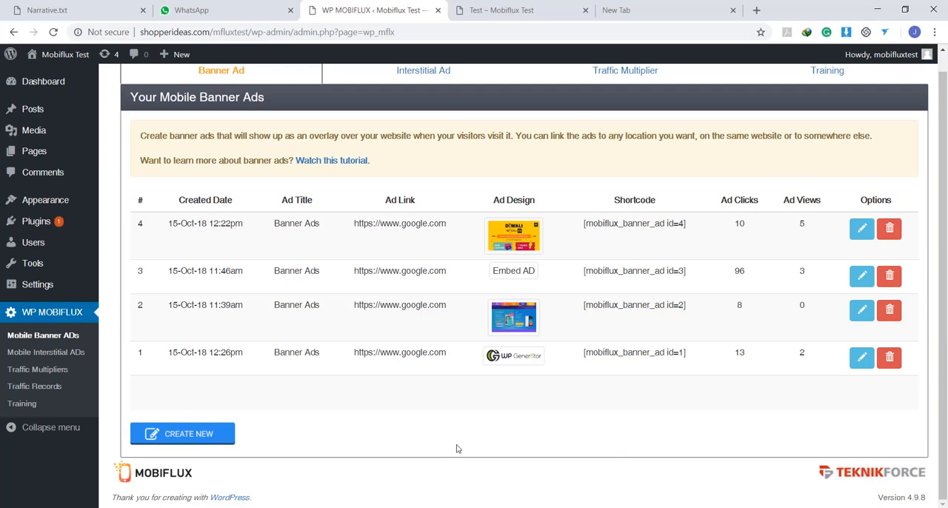
pyautogui.moveTo(355, 450)
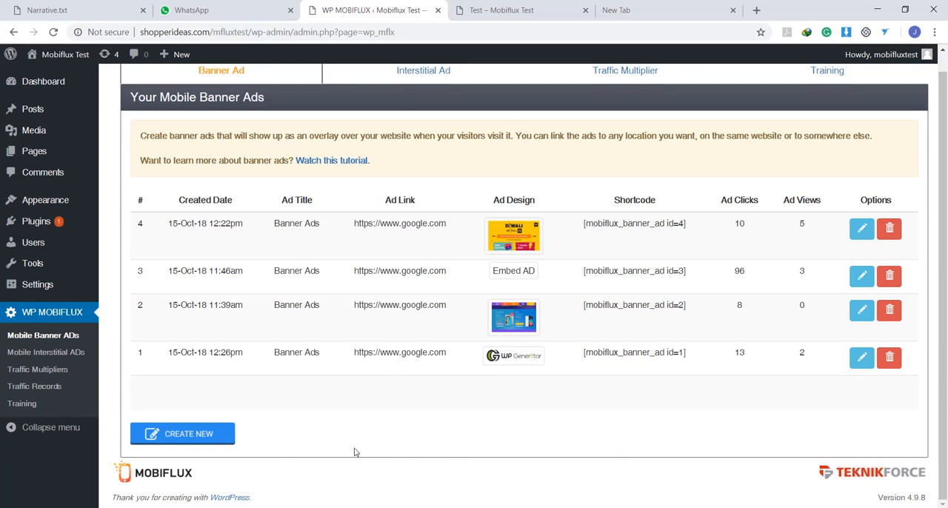
# Open MobiFlux Banner AD Settings and review the display, rotation and visitor options
pyautogui.click(182, 433)
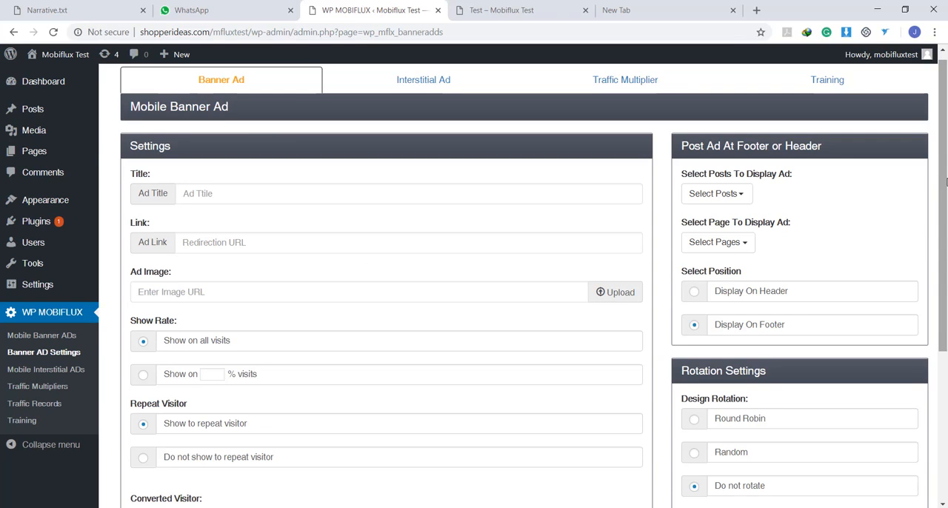
pyautogui.scroll(-3)
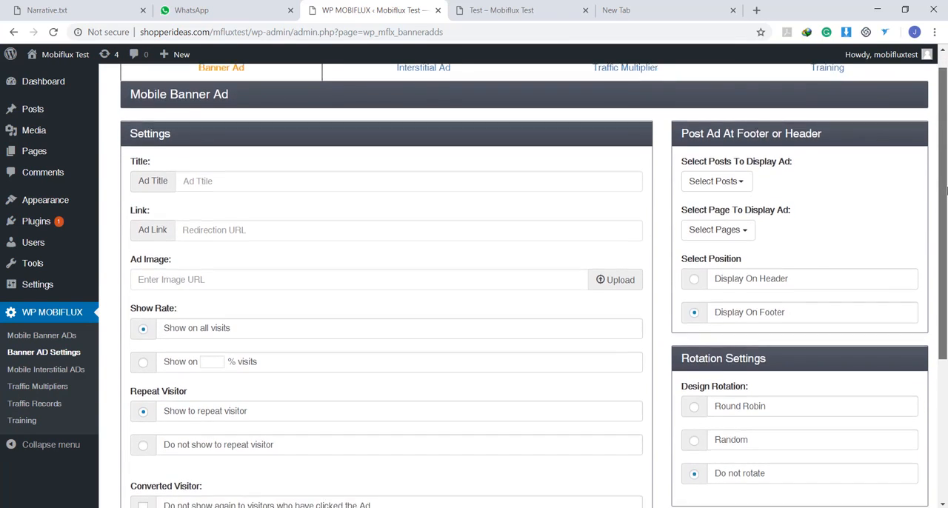
pyautogui.scroll(-3)
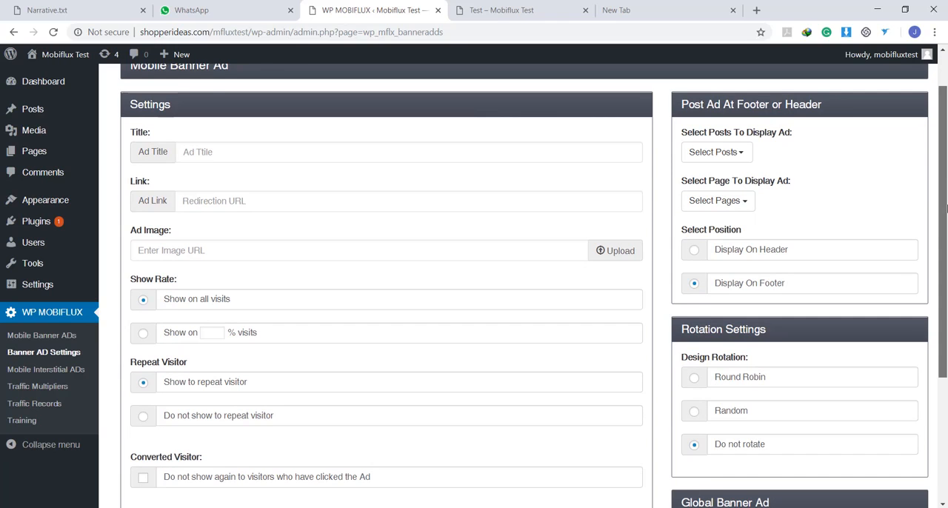
pyautogui.scroll(-3)
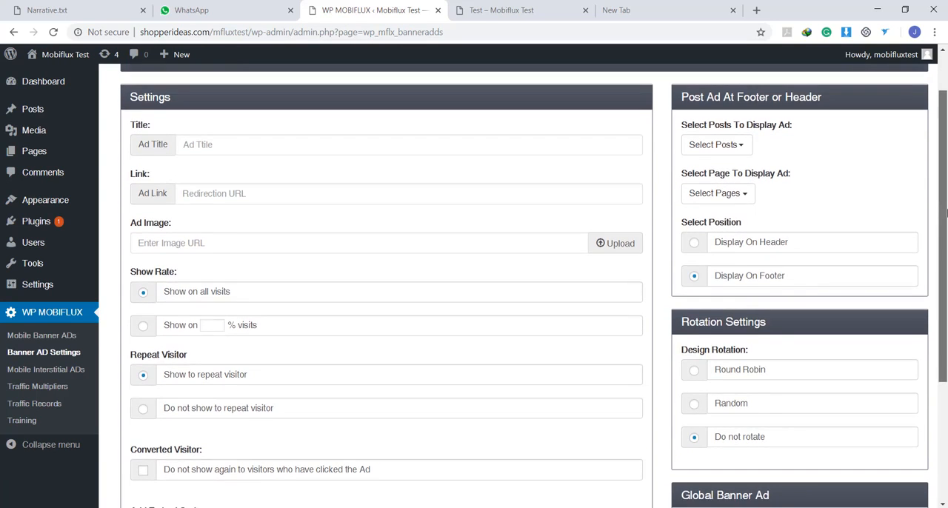
pyautogui.scroll(-3)
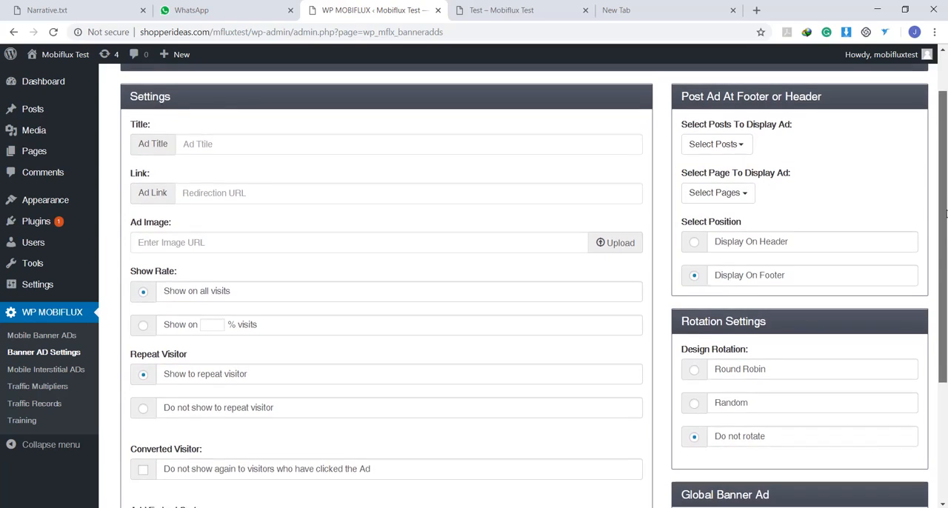
pyautogui.scroll(-3)
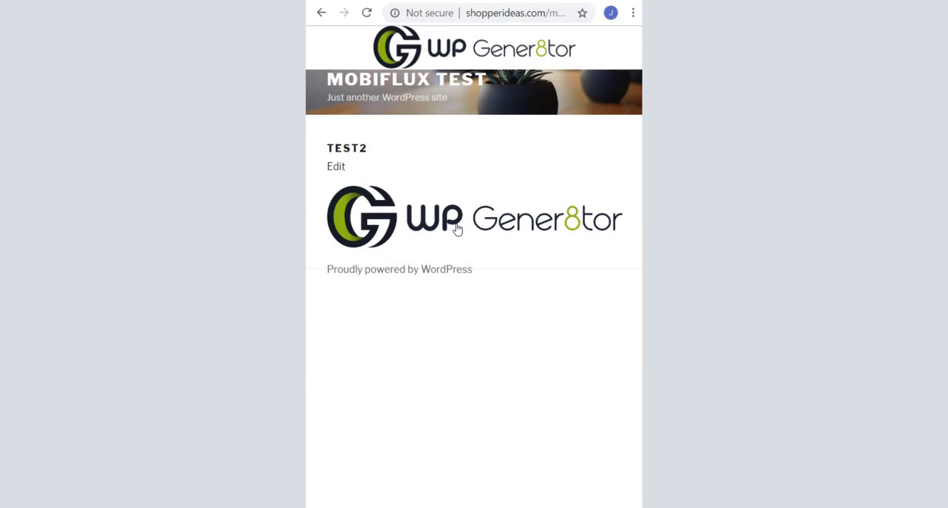
pyautogui.moveTo(463, 222)
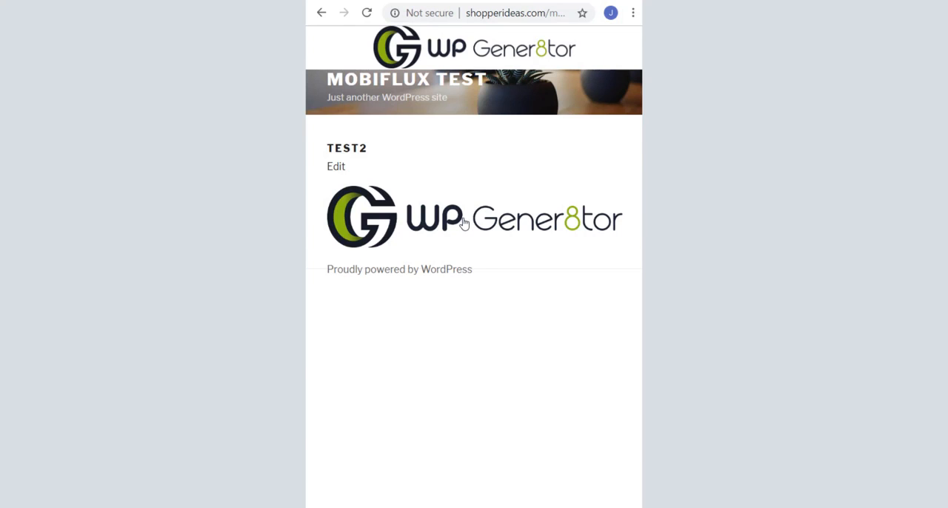
pyautogui.moveTo(474, 223)
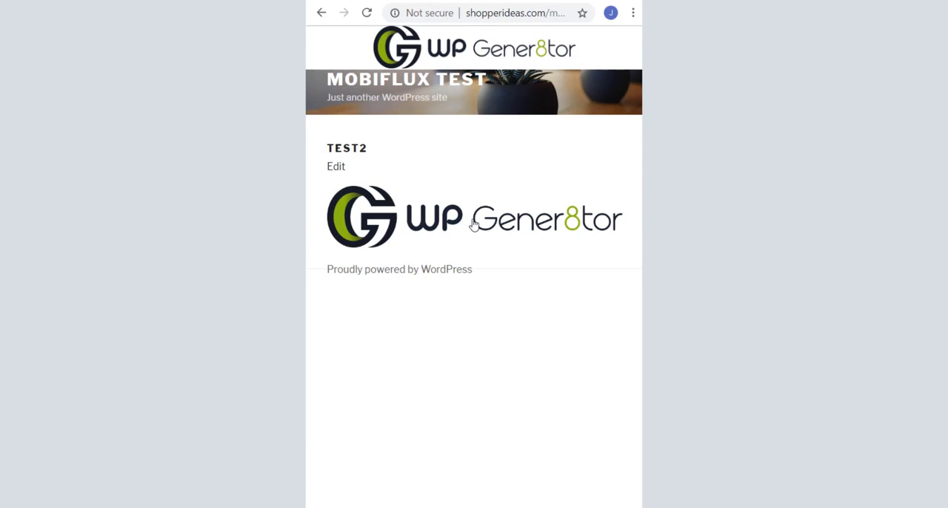
pyautogui.moveTo(463, 225)
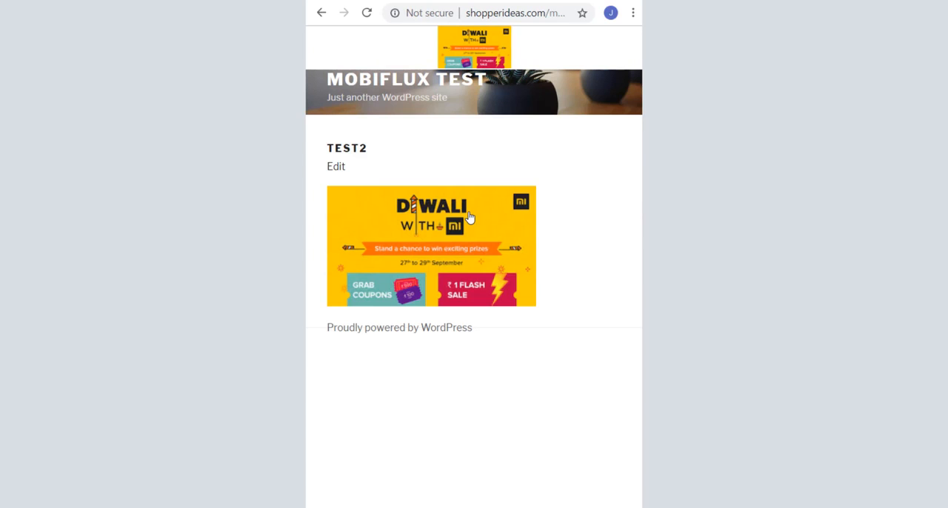
pyautogui.moveTo(473, 224)
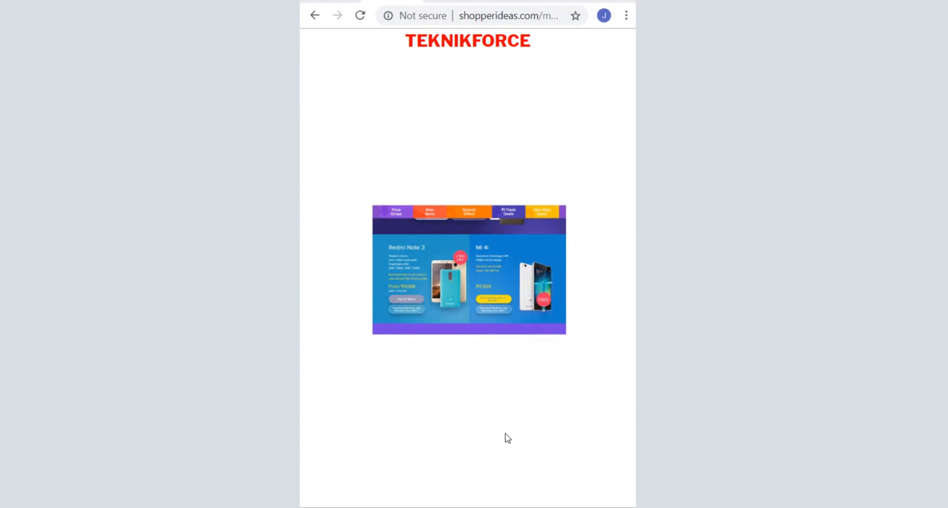
pyautogui.moveTo(521, 439)
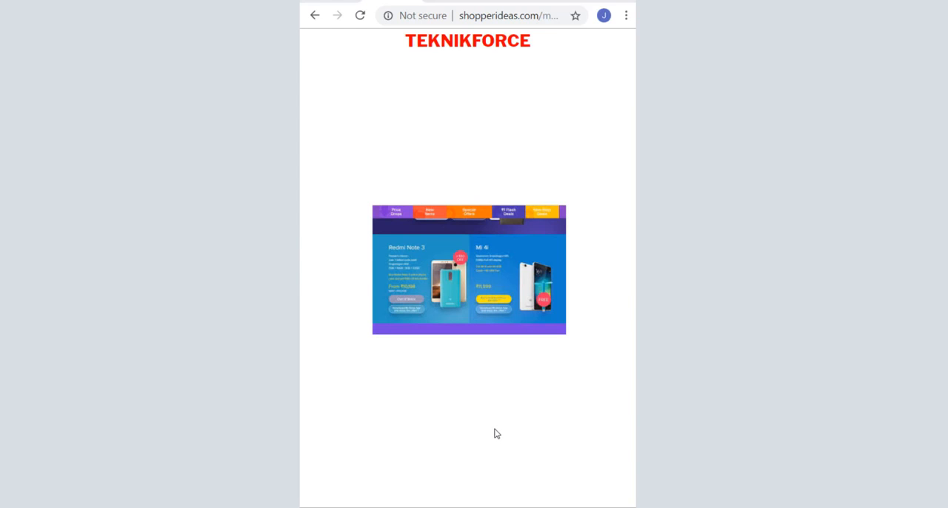
pyautogui.moveTo(481, 440)
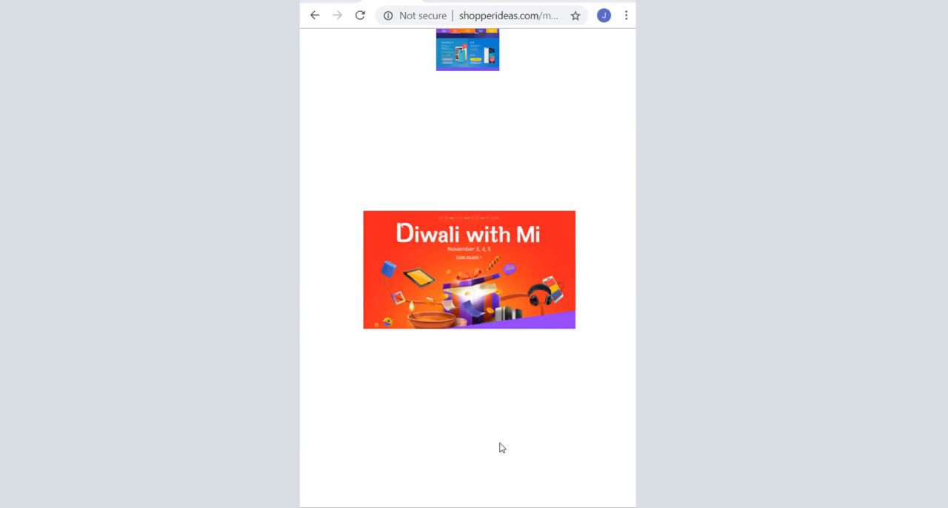
pyautogui.moveTo(492, 448)
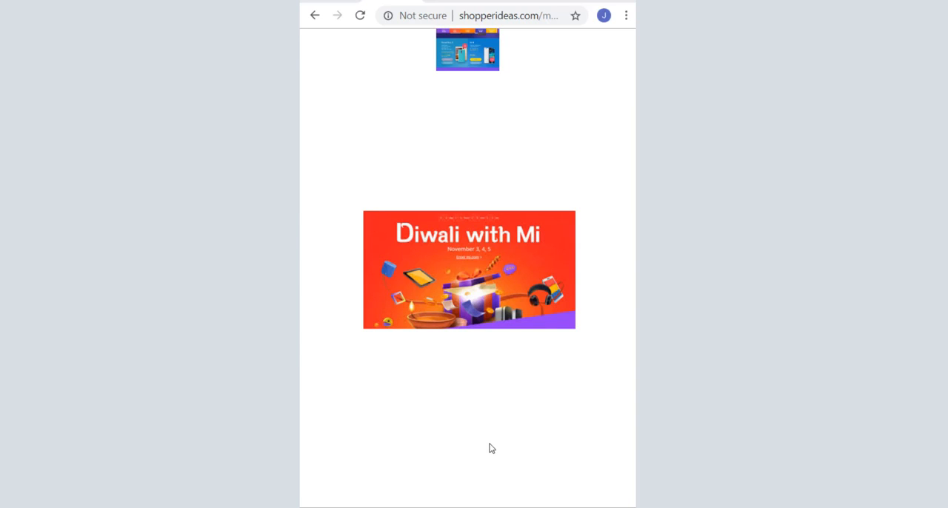
pyautogui.moveTo(492, 444)
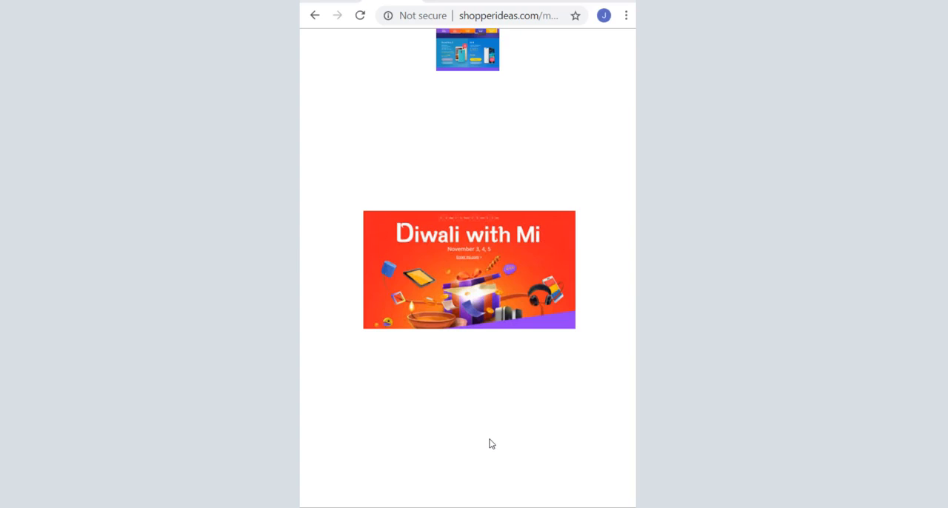
pyautogui.moveTo(487, 438)
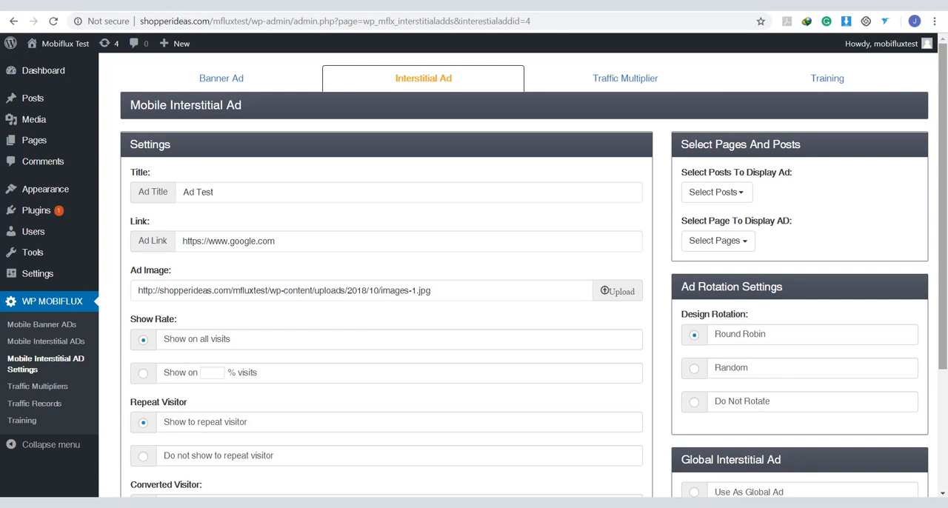
# Scroll down through the Ad Test mobile interstitial ad settings
pyautogui.scroll(-3)
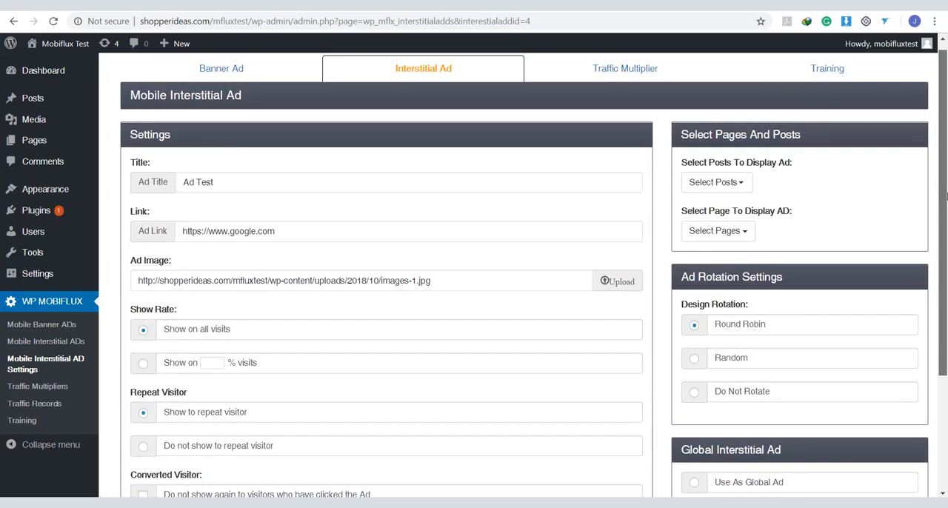
pyautogui.scroll(-3)
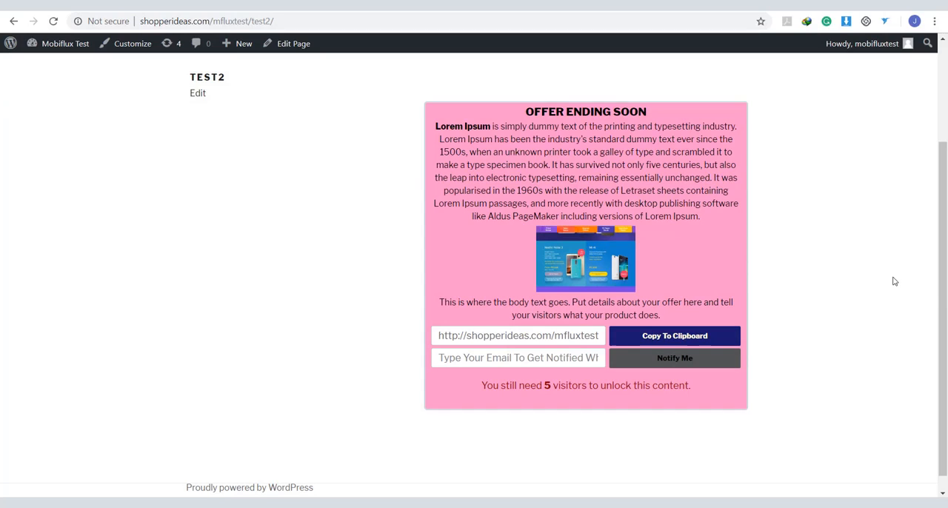
pyautogui.moveTo(899, 285)
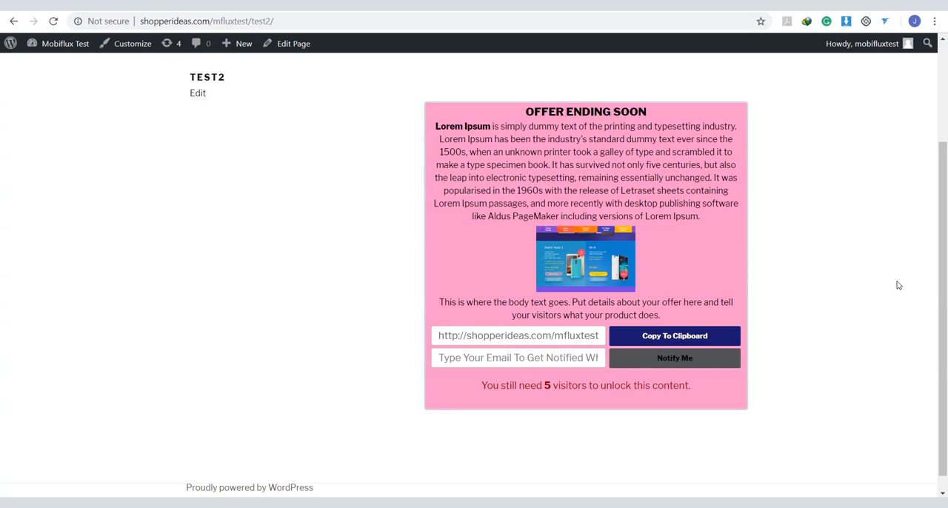
pyautogui.moveTo(913, 292)
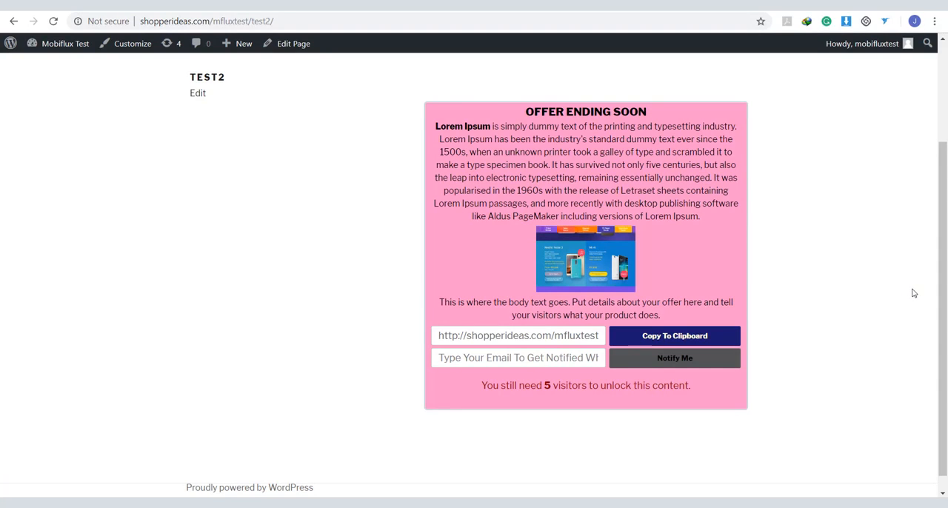
pyautogui.moveTo(931, 297)
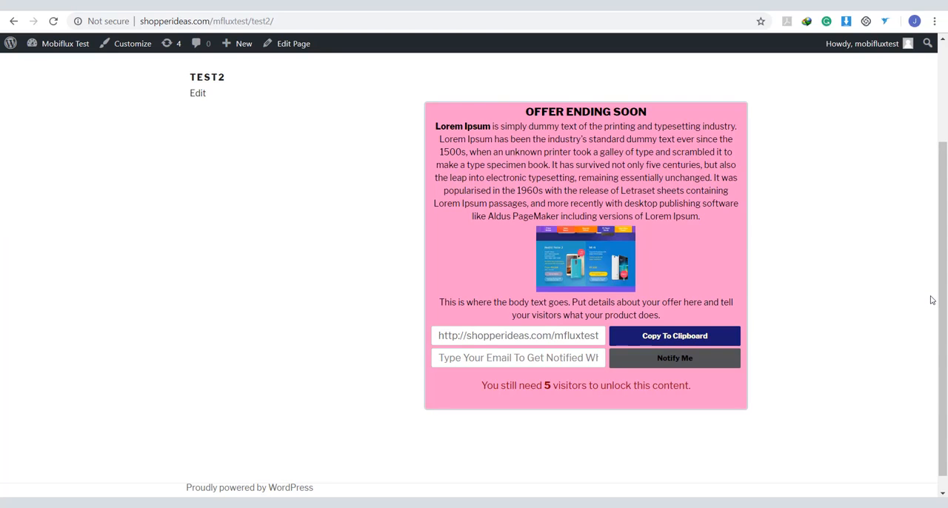
pyautogui.moveTo(936, 311)
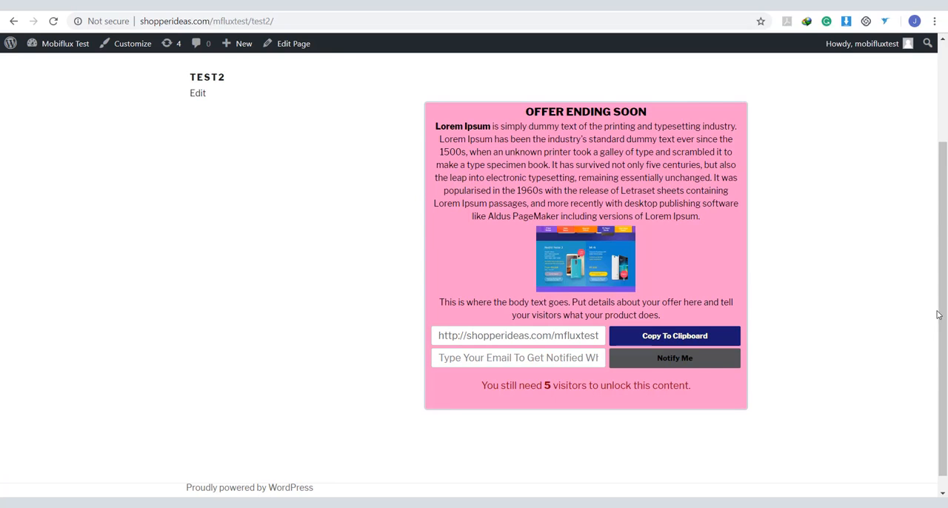
pyautogui.moveTo(937, 317)
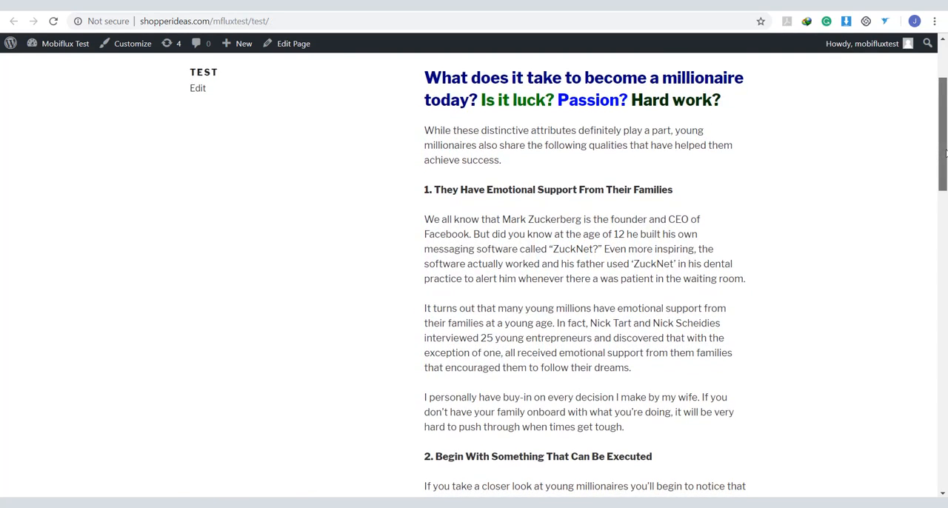
# Scroll through the TEST page's article on becoming a millionaire
pyautogui.scroll(-3)
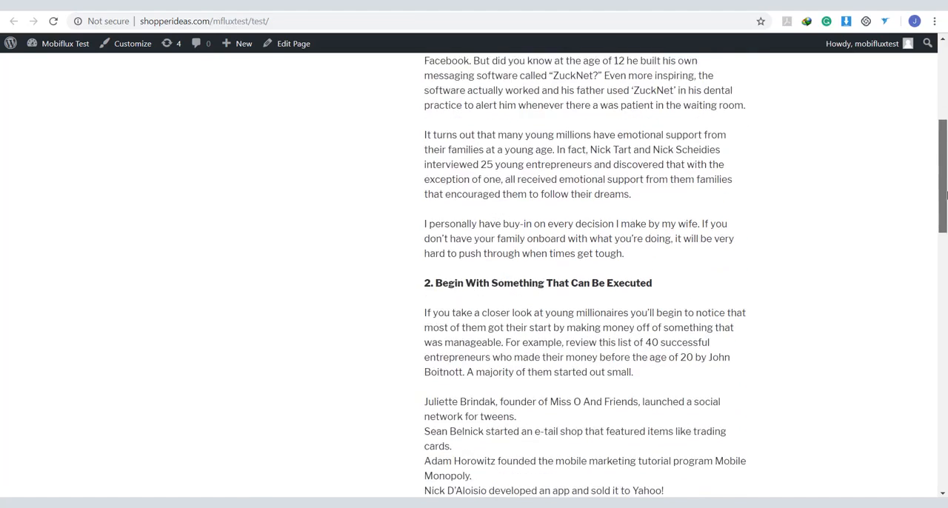
pyautogui.scroll(-3)
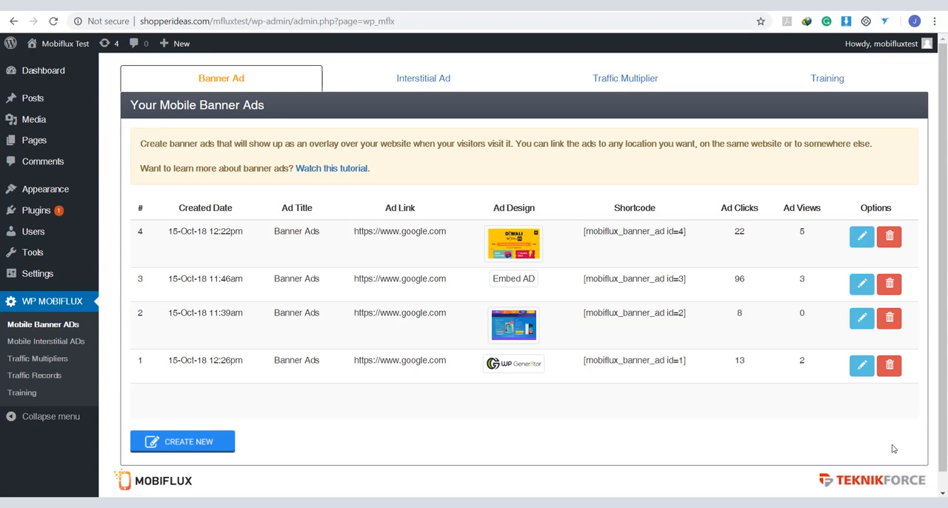
pyautogui.moveTo(898, 442)
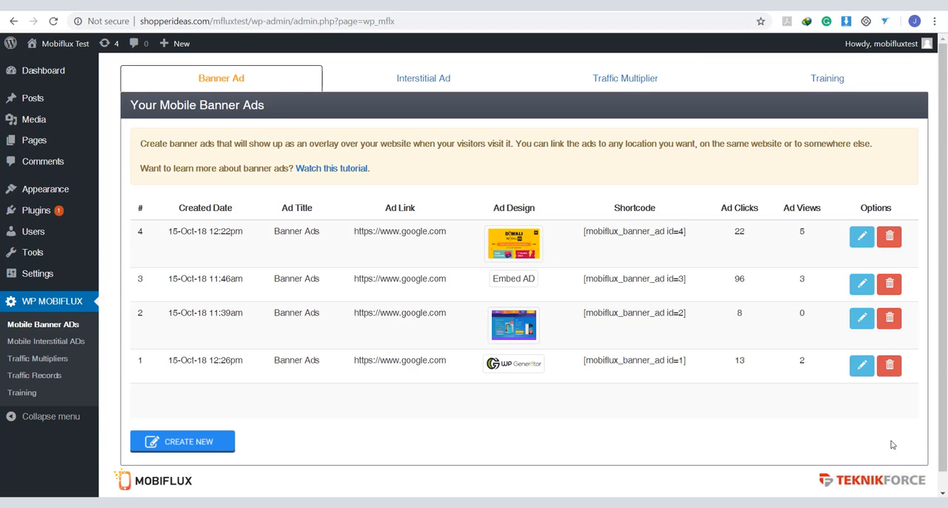
pyautogui.moveTo(907, 451)
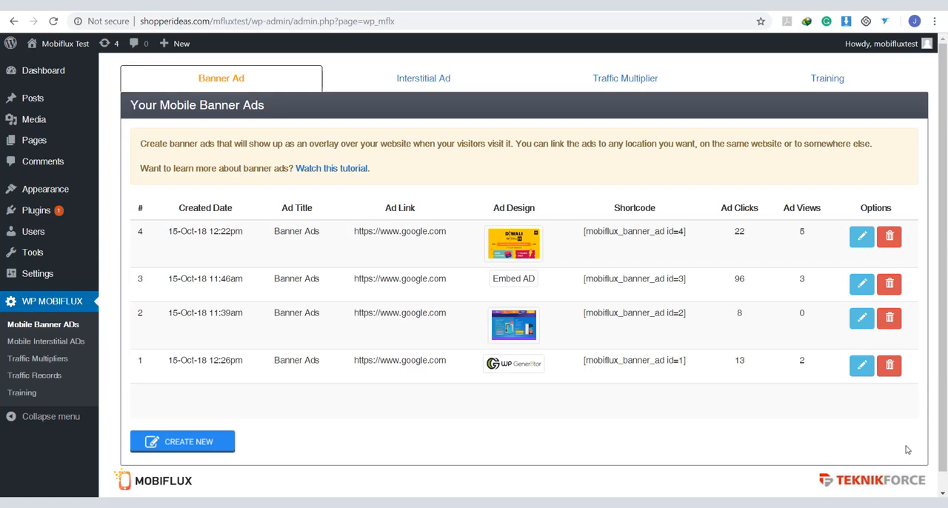